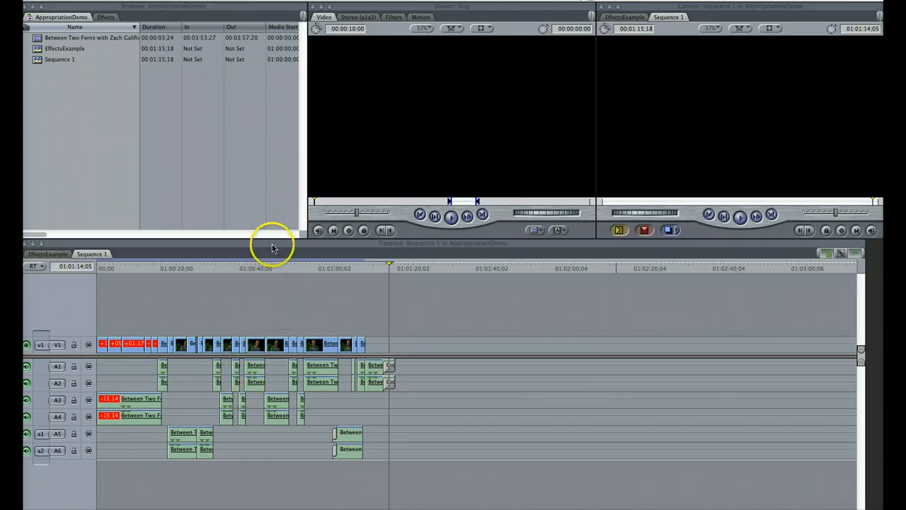
mouse_move(298, 264)
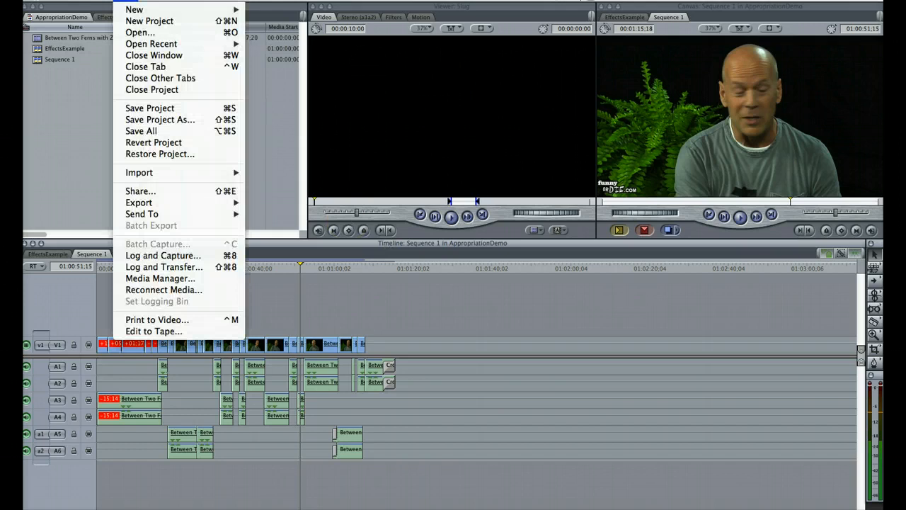
mouse_move(139, 173)
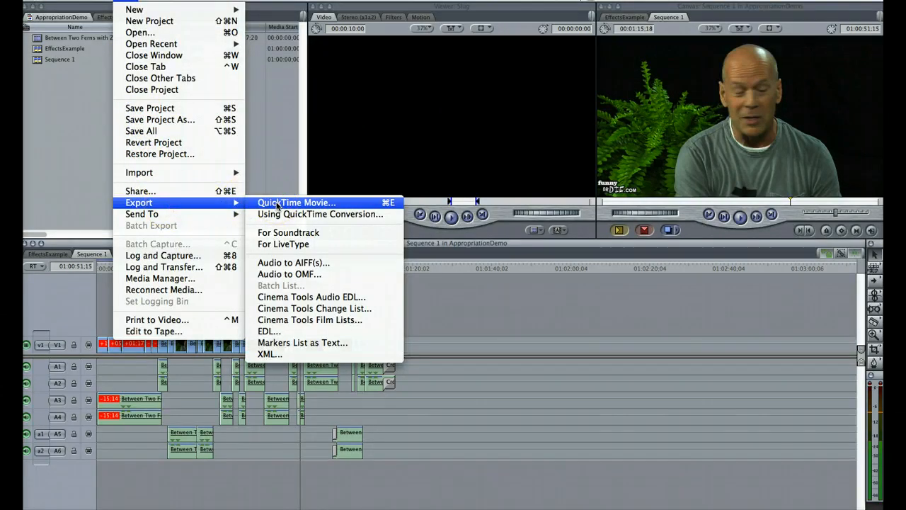
mouse_move(290, 203)
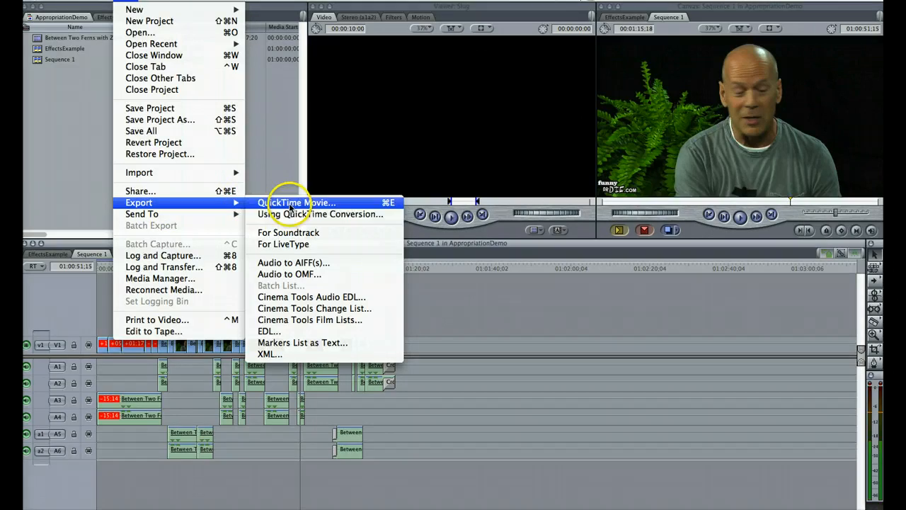
- Begin a QuickTime Movie export of Sequence 1 with current settings, audio and video
left_click(294, 203)
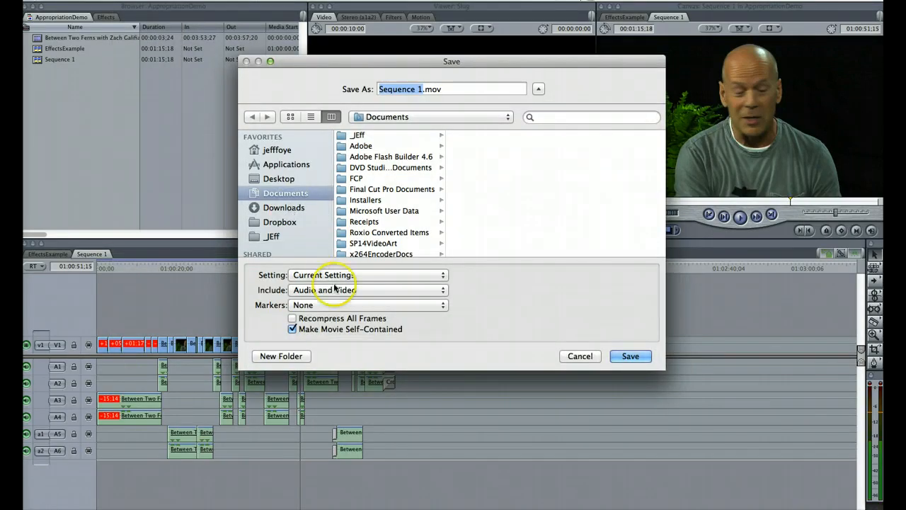
mouse_move(366, 337)
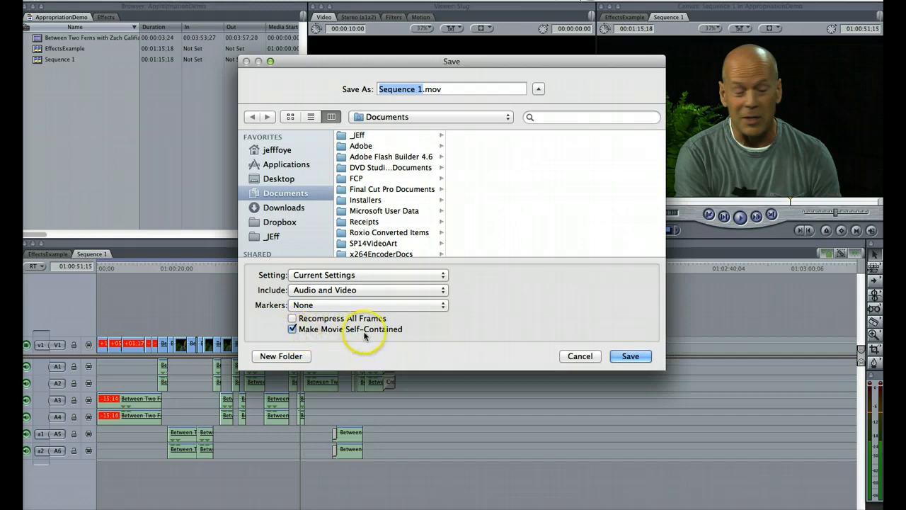
mouse_move(432, 145)
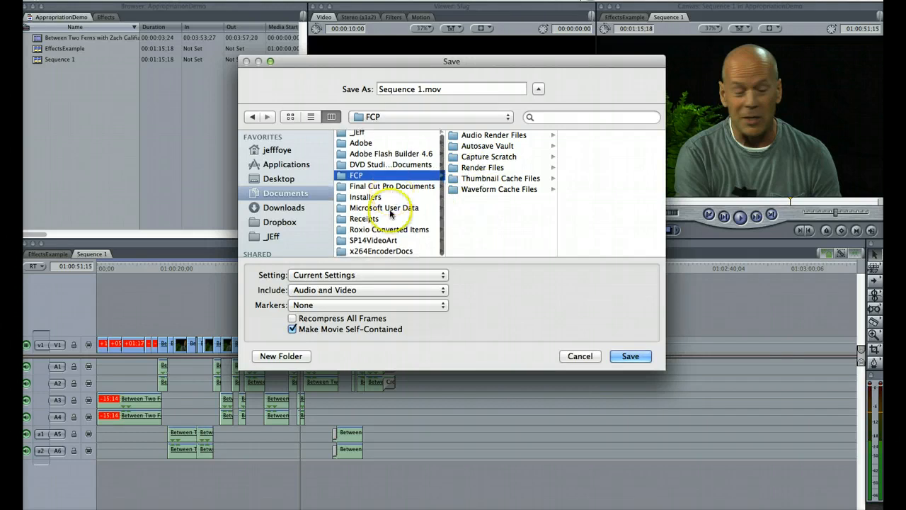
- Browse to SP14VideoArt > FCPDemo, find BruceMovie.mov already there, and cancel the export
left_click(374, 241)
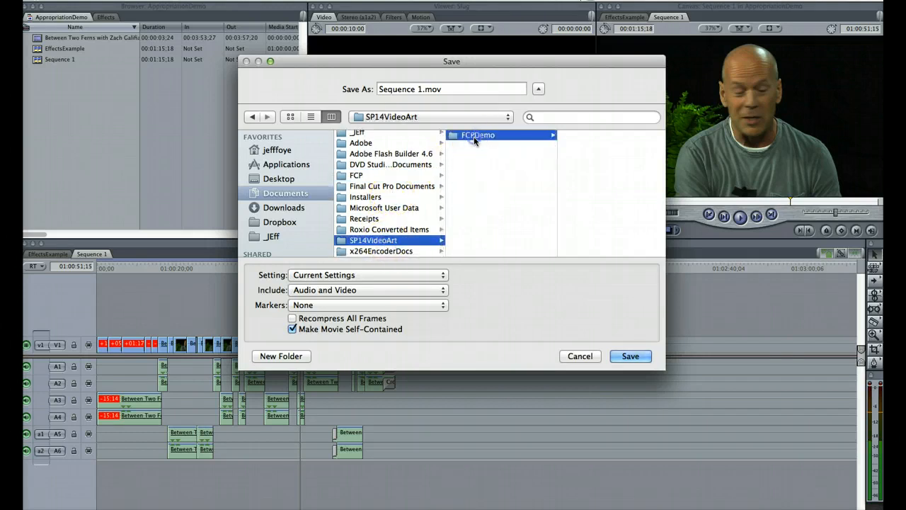
left_click(476, 135)
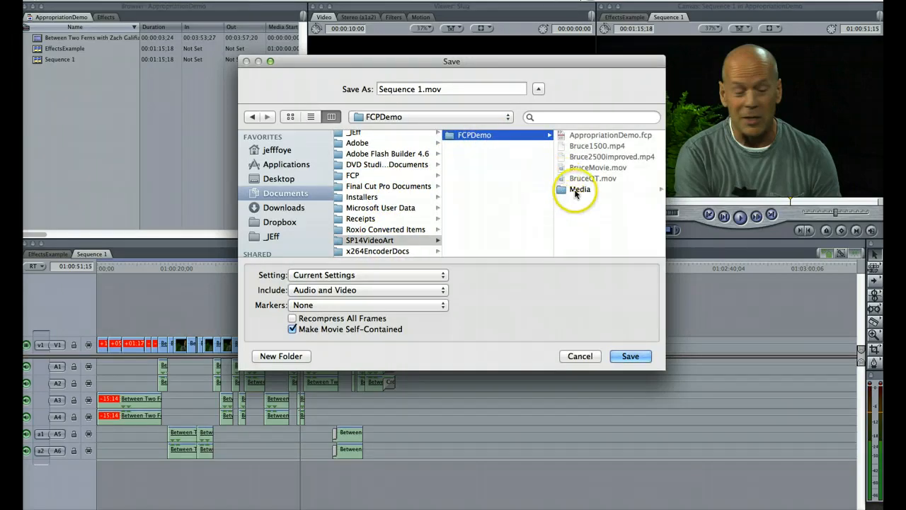
mouse_move(586, 172)
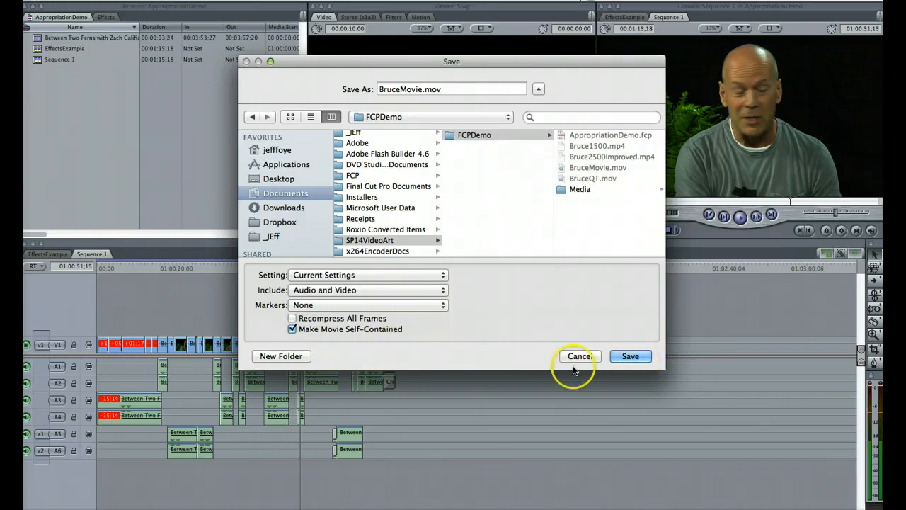
left_click(580, 355)
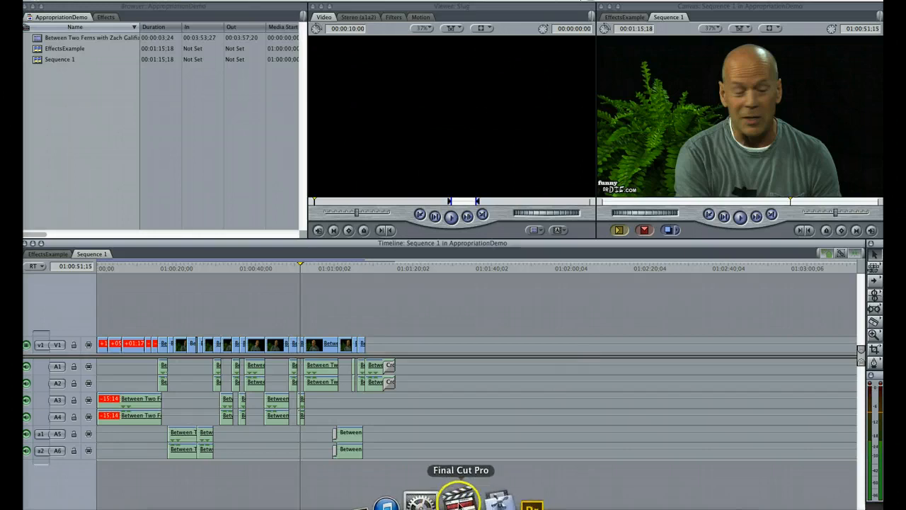
- Launch Compressor from the Dock and dismiss the template chooser for an empty untitled batch
left_click(473, 493)
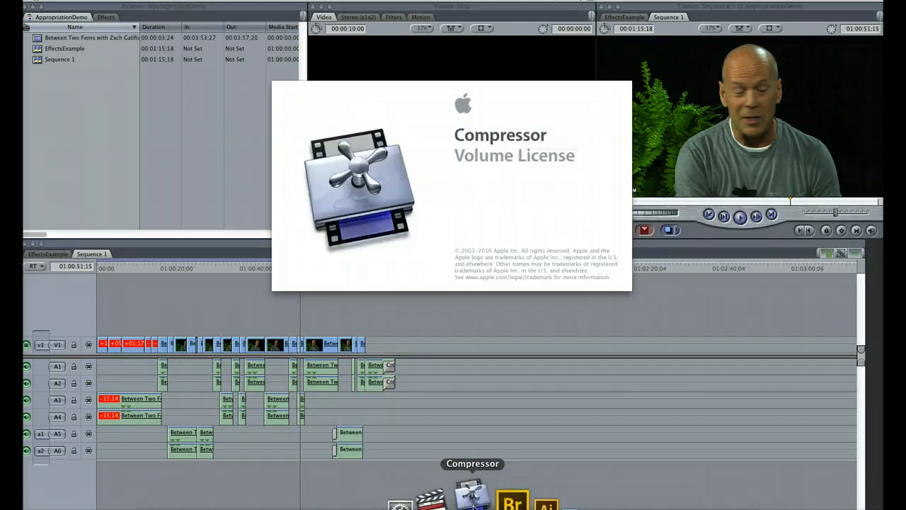
left_click(473, 493)
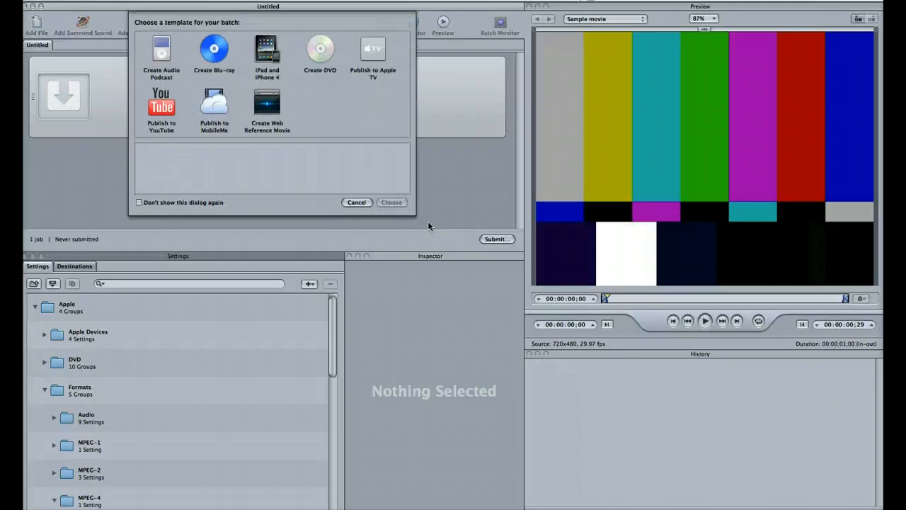
mouse_move(317, 106)
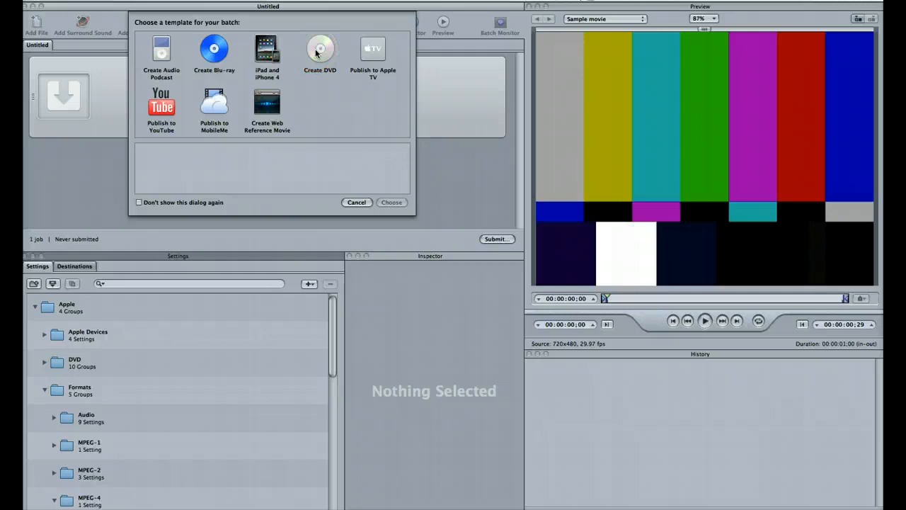
mouse_move(320, 96)
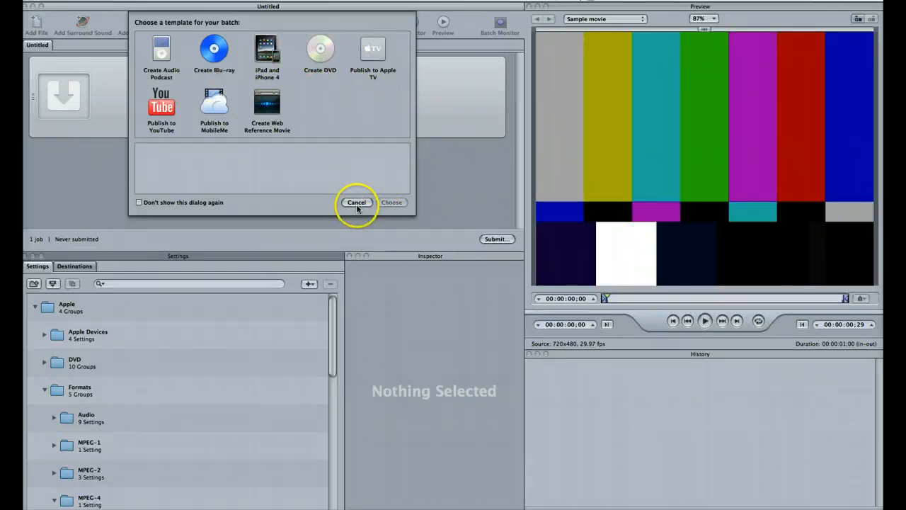
left_click(357, 202)
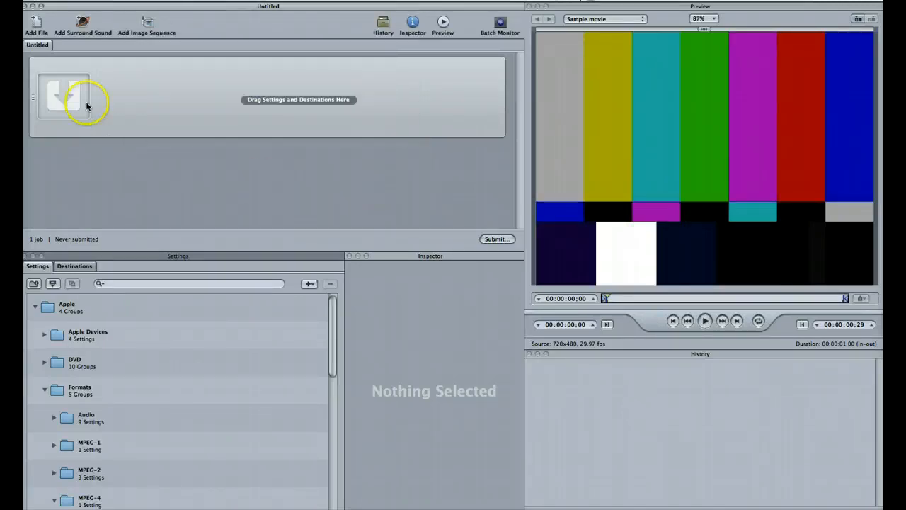
mouse_move(191, 88)
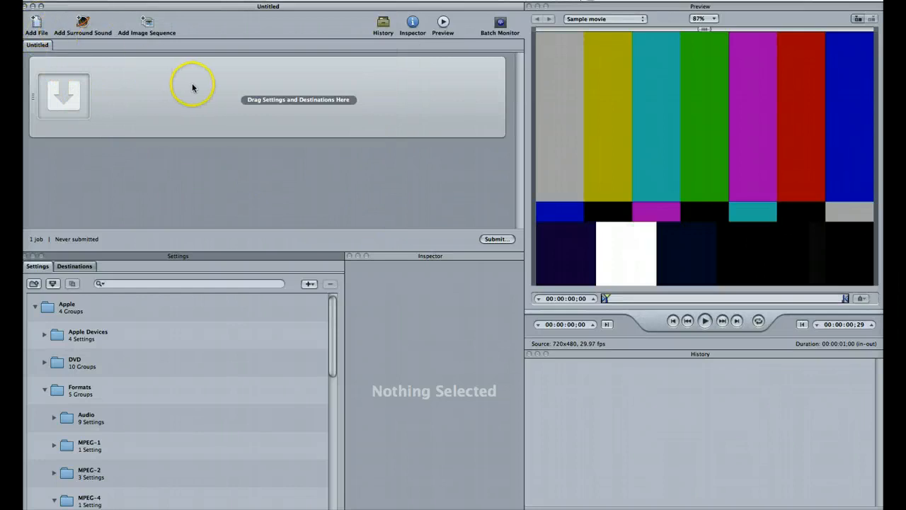
mouse_move(201, 255)
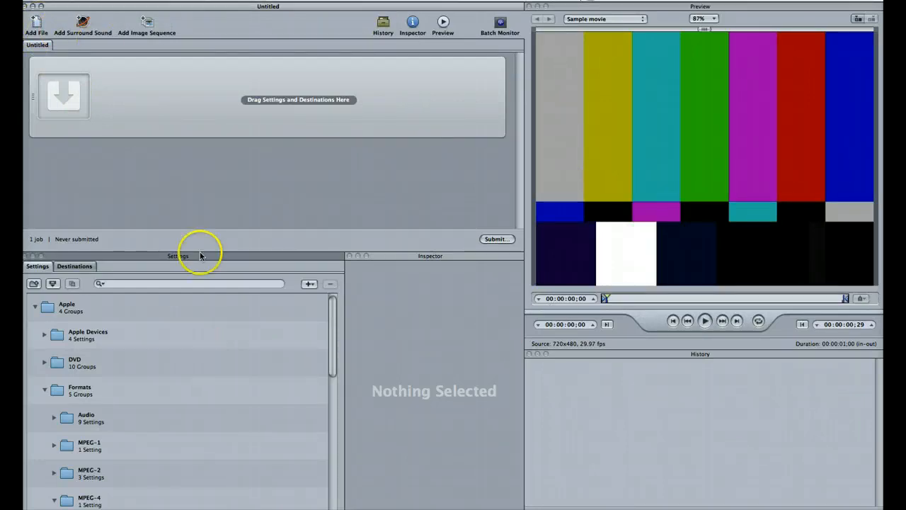
mouse_move(177, 63)
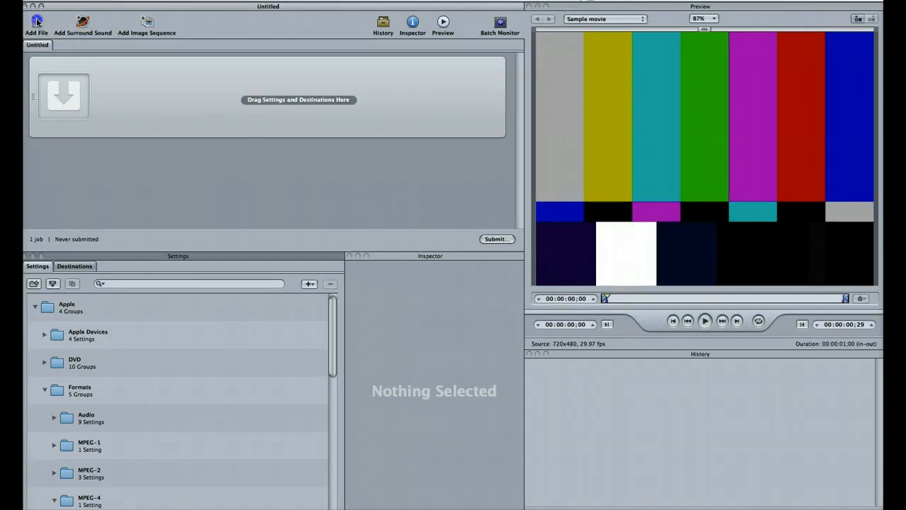
- Add BruceMovie.mov from FCPDemo as the source job in the untitled batch
left_click(37, 26)
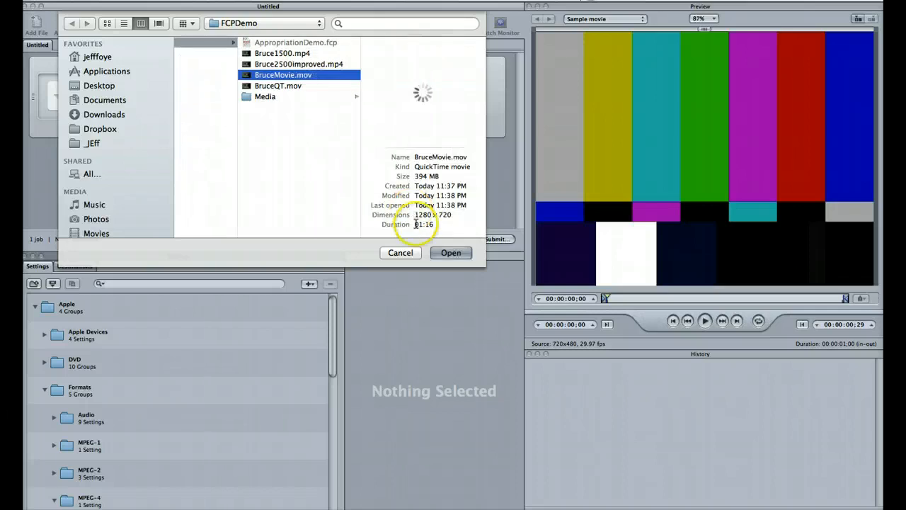
left_click(451, 252)
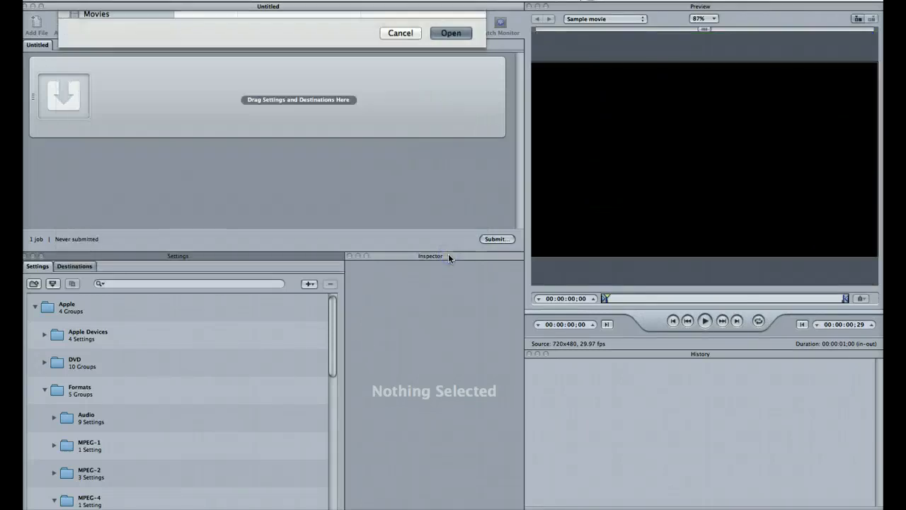
left_click(450, 32)
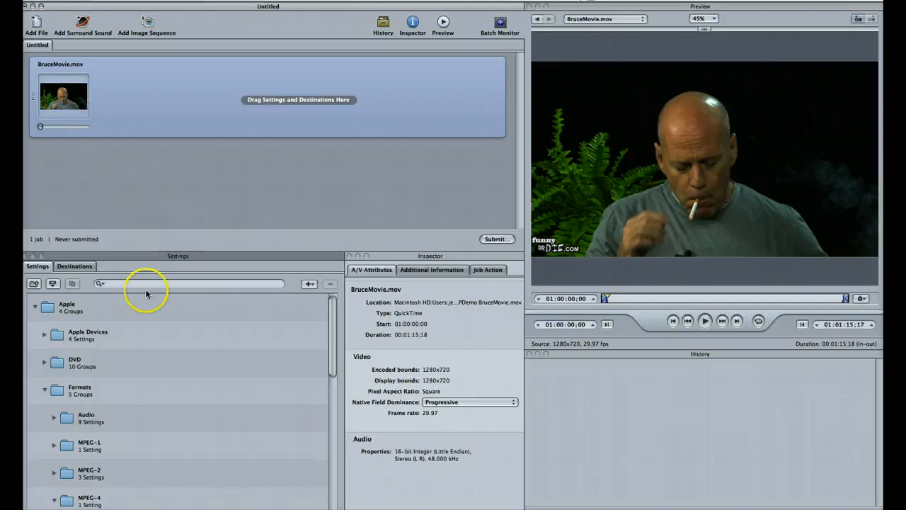
- Apply the Apple > QuickTime H.264 preset to the BruceMovie.mov job
left_click(34, 306)
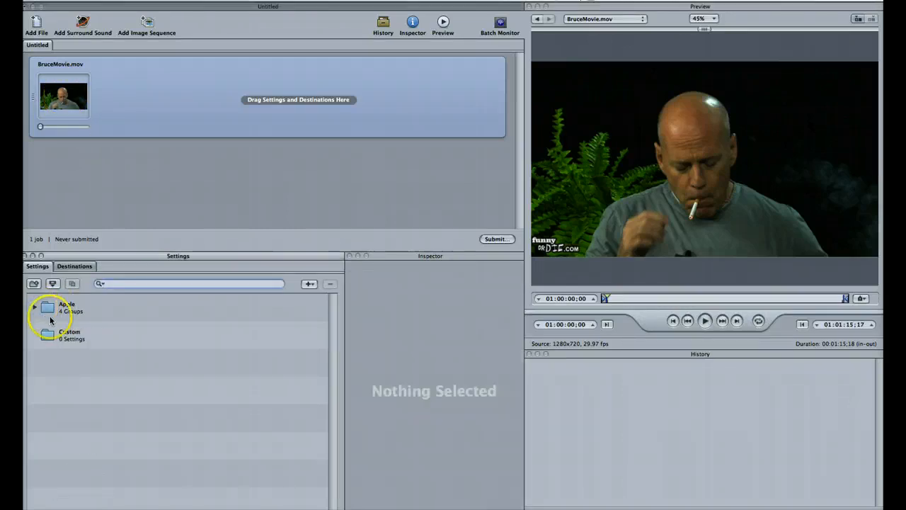
left_click(34, 308)
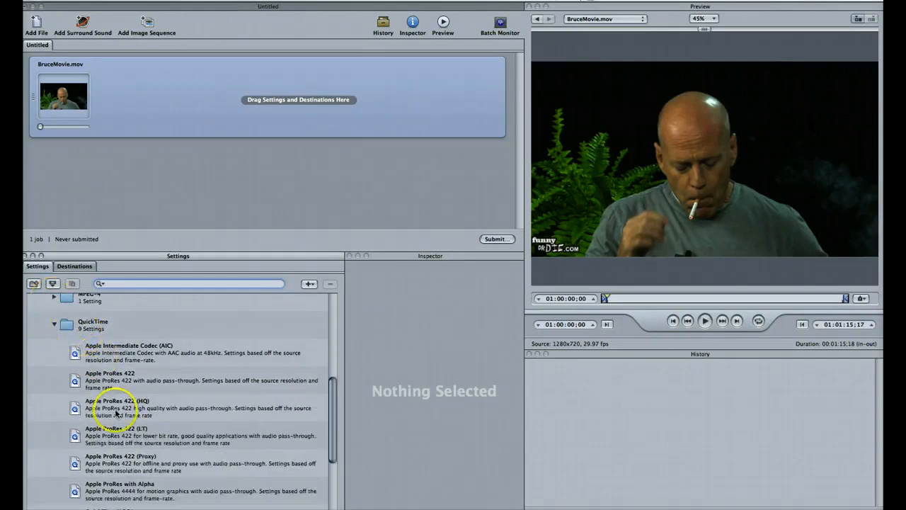
scroll("down", 3)
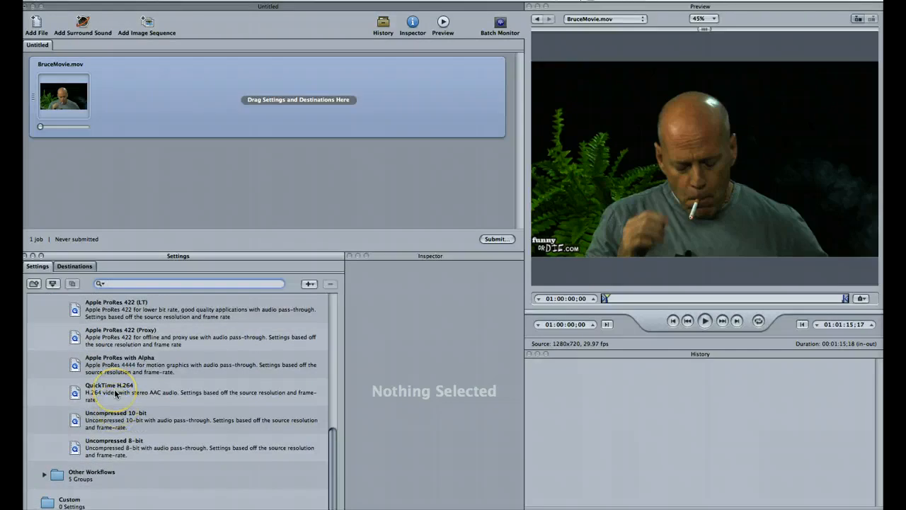
left_click(110, 393)
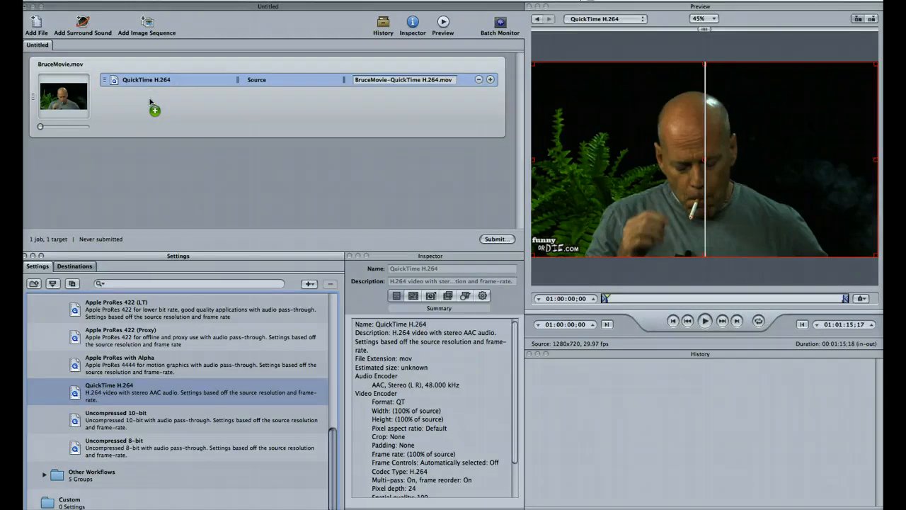
left_click(170, 79)
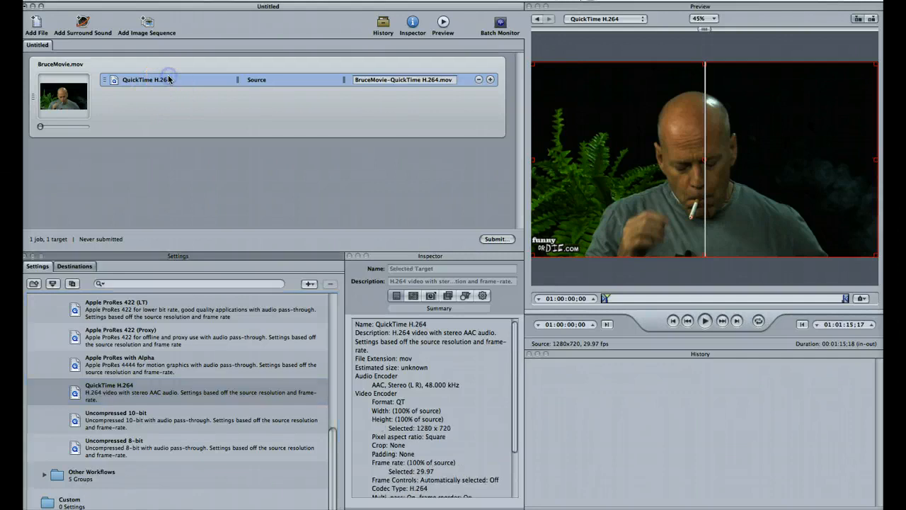
mouse_move(190, 117)
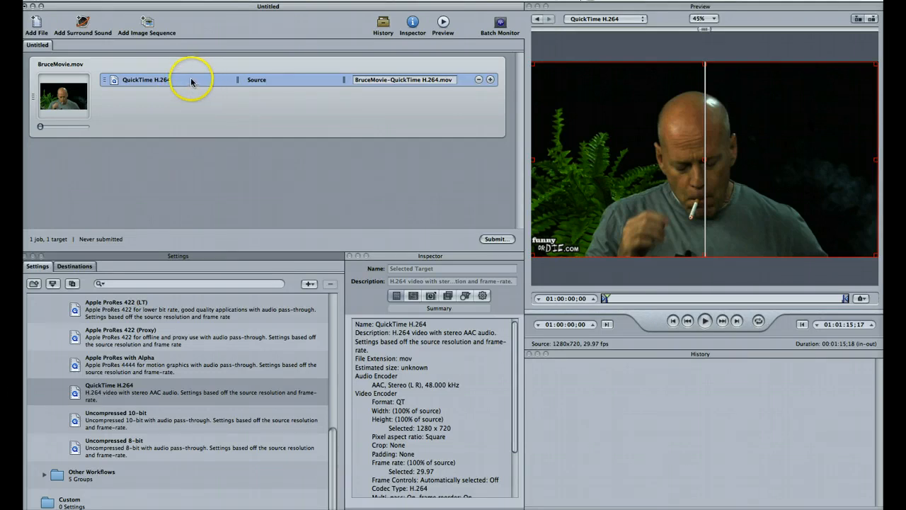
mouse_move(189, 98)
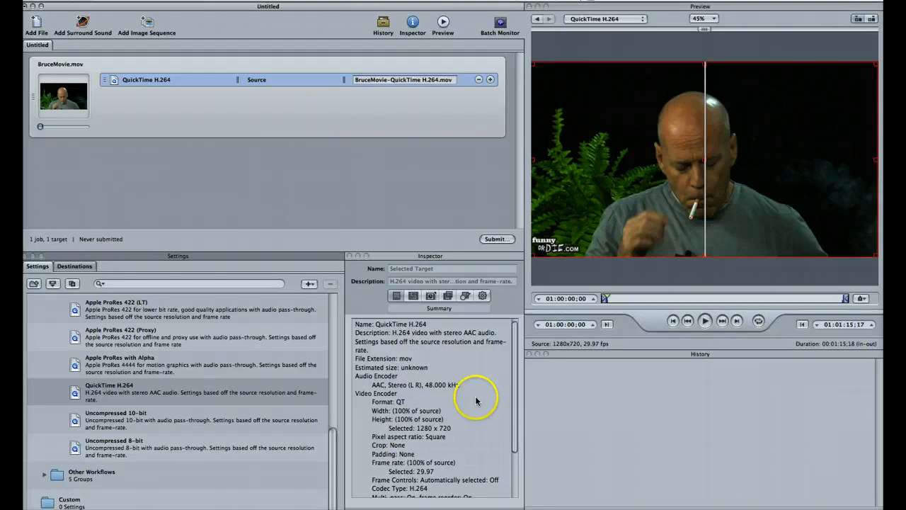
scroll("down", 3)
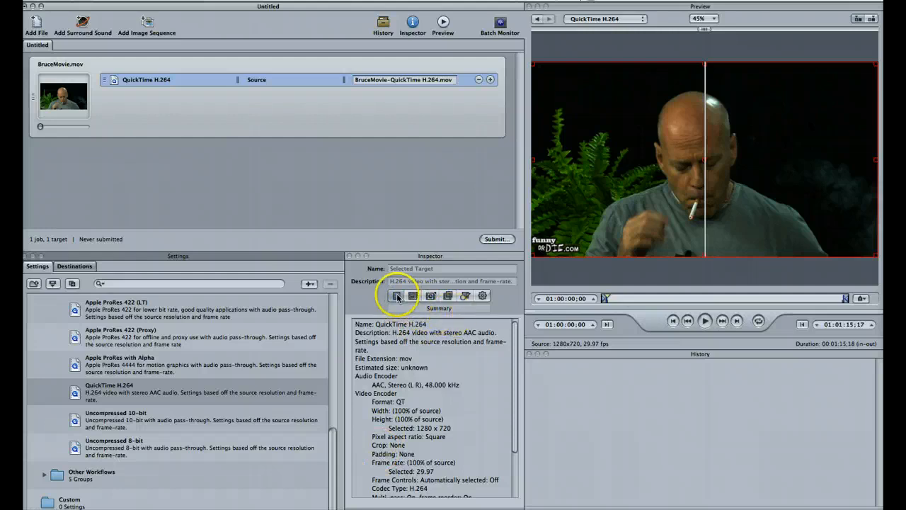
- In the Encoder video settings, restrict the data rate to 15000 kbits/sec, adjust quality, and confirm
left_click(414, 296)
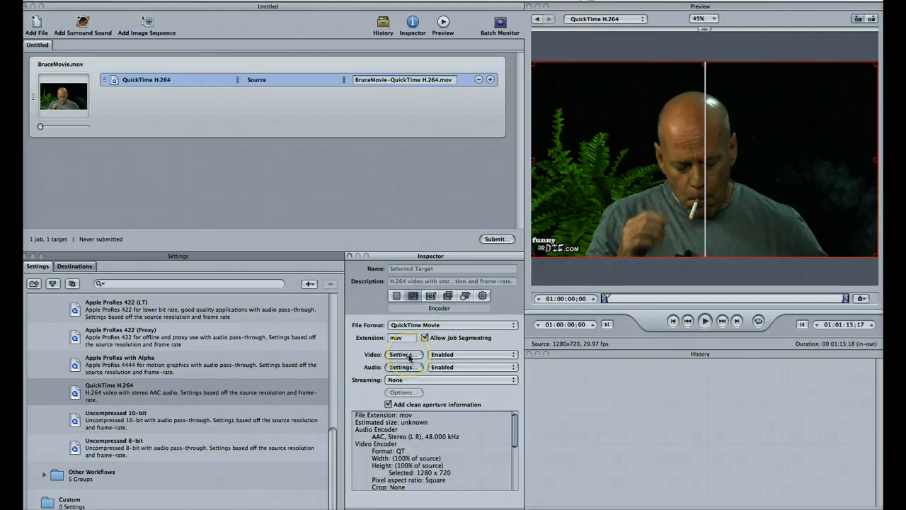
left_click(402, 354)
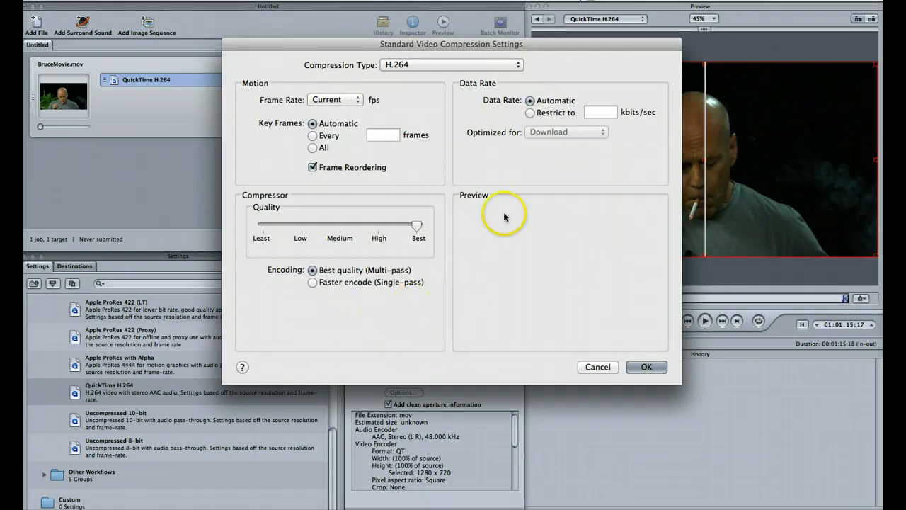
mouse_move(538, 198)
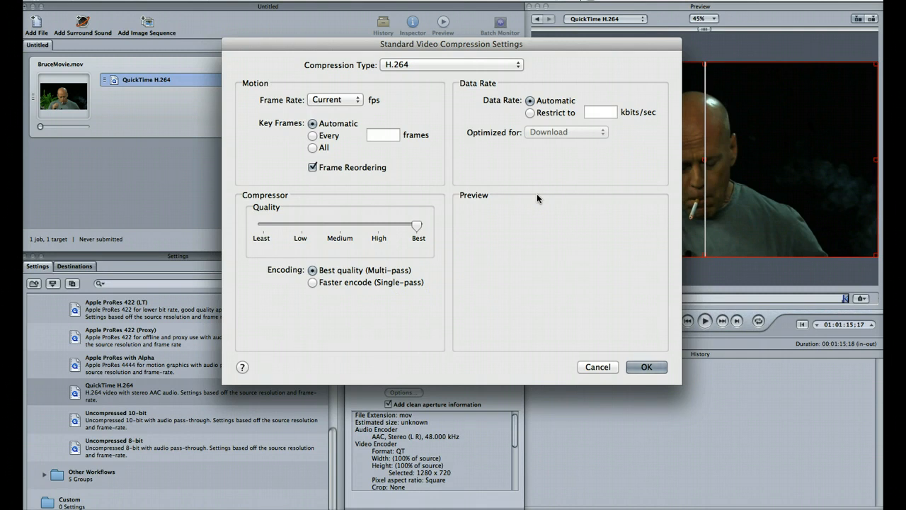
left_click(529, 114)
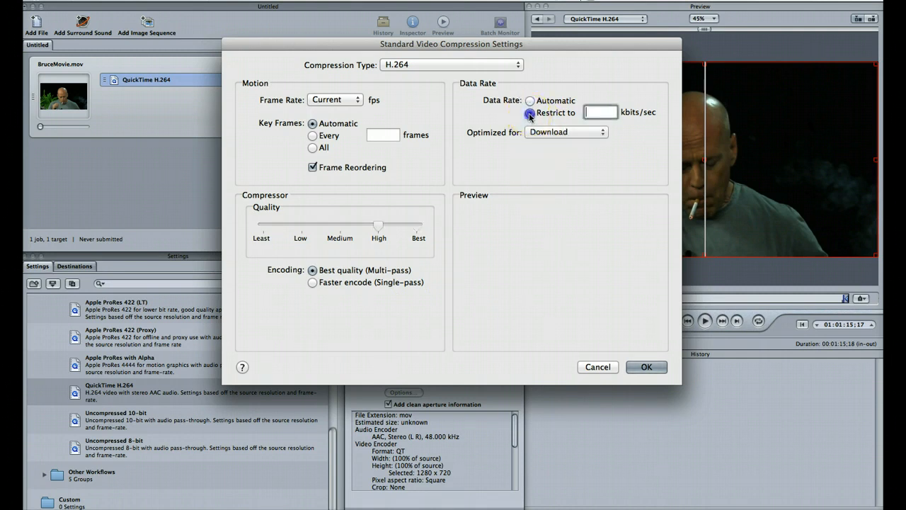
left_click(530, 114)
type("15000")
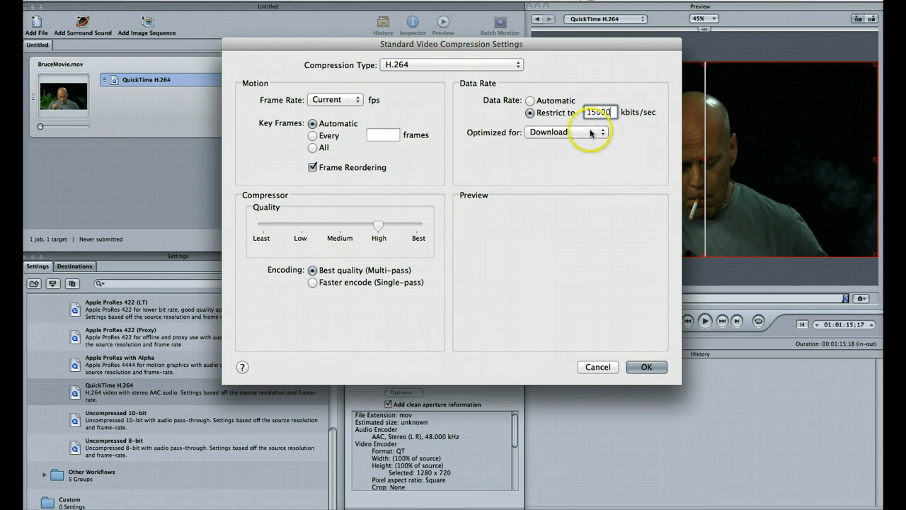
mouse_move(579, 161)
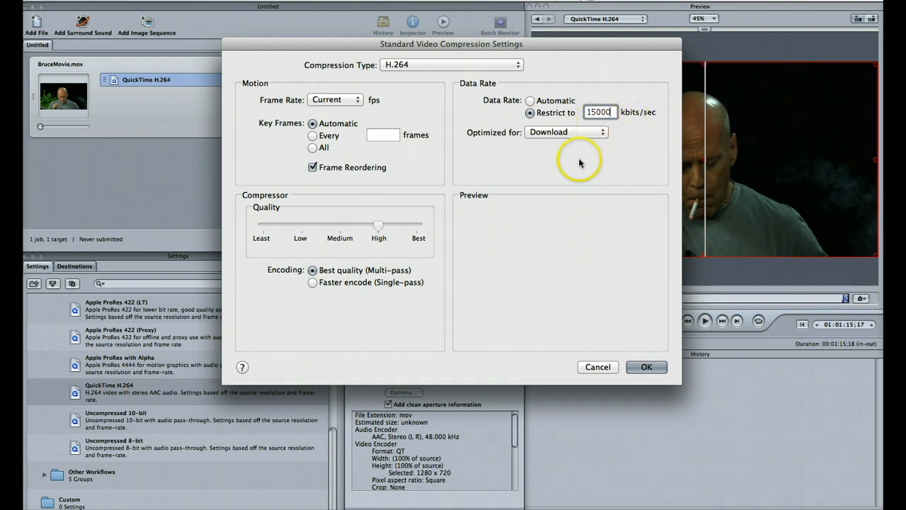
mouse_move(566, 131)
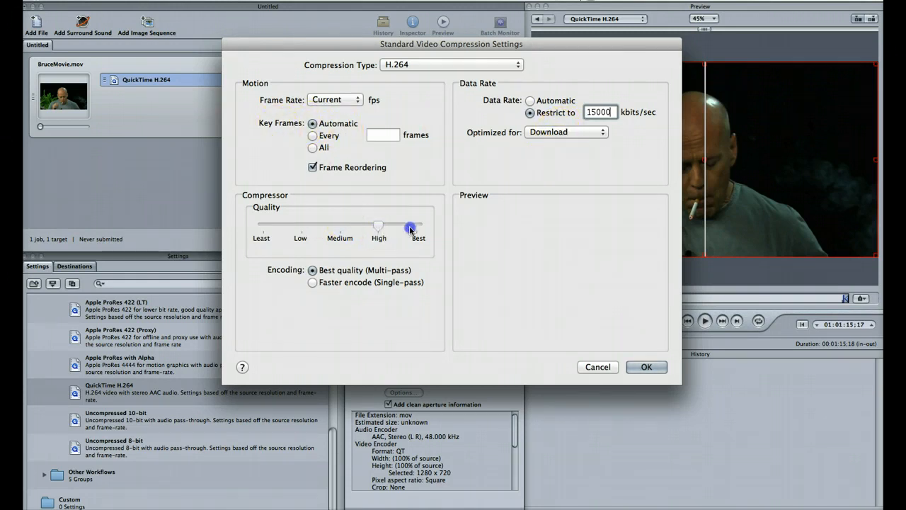
left_click_drag(410, 225, 347, 225)
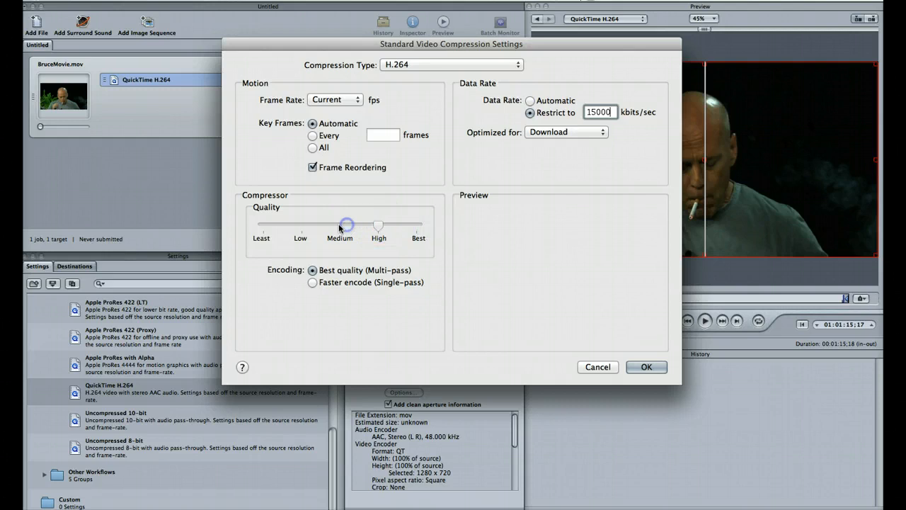
left_click_drag(347, 224, 379, 224)
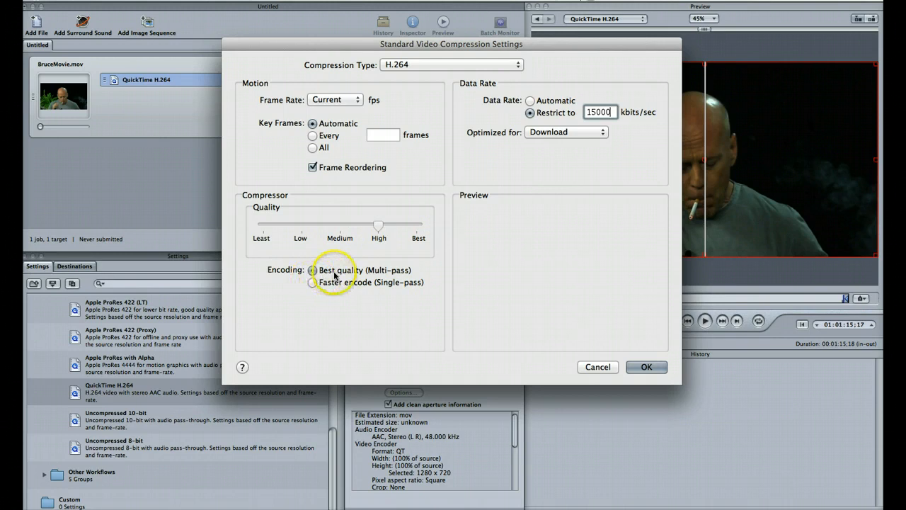
mouse_move(493, 69)
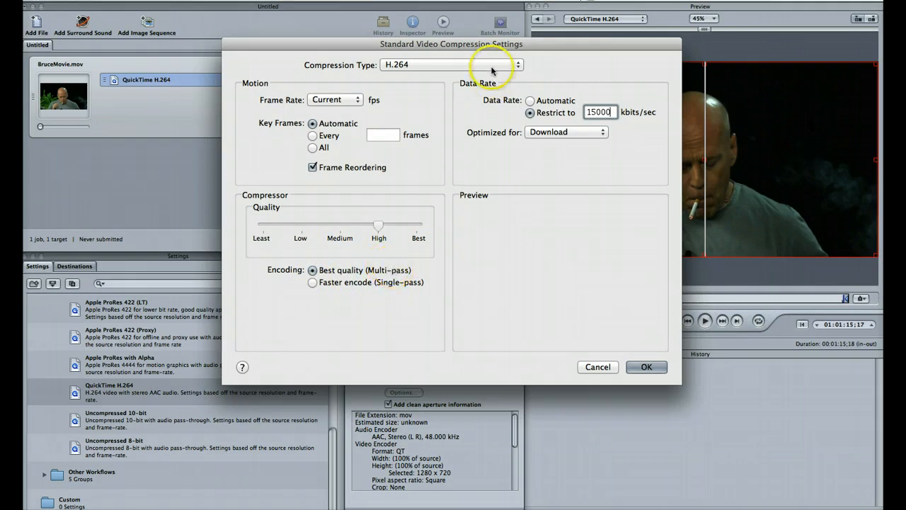
mouse_move(446, 99)
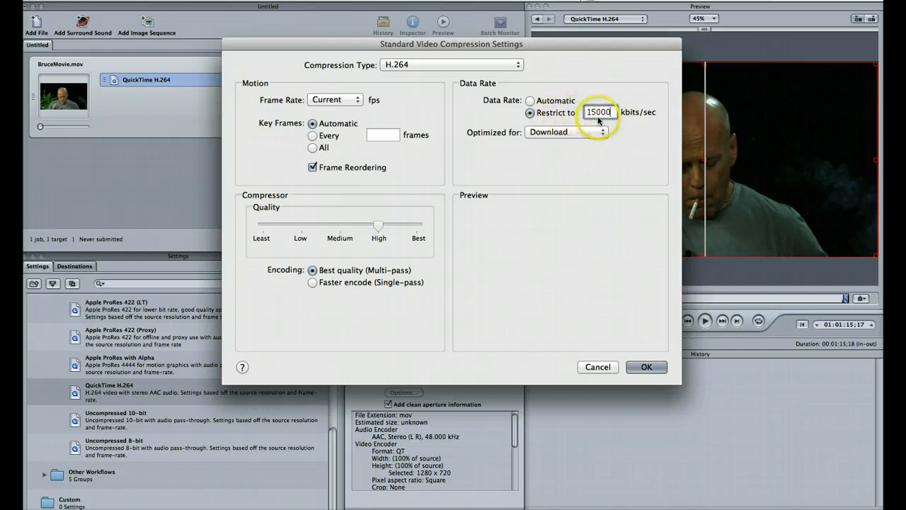
mouse_move(645, 367)
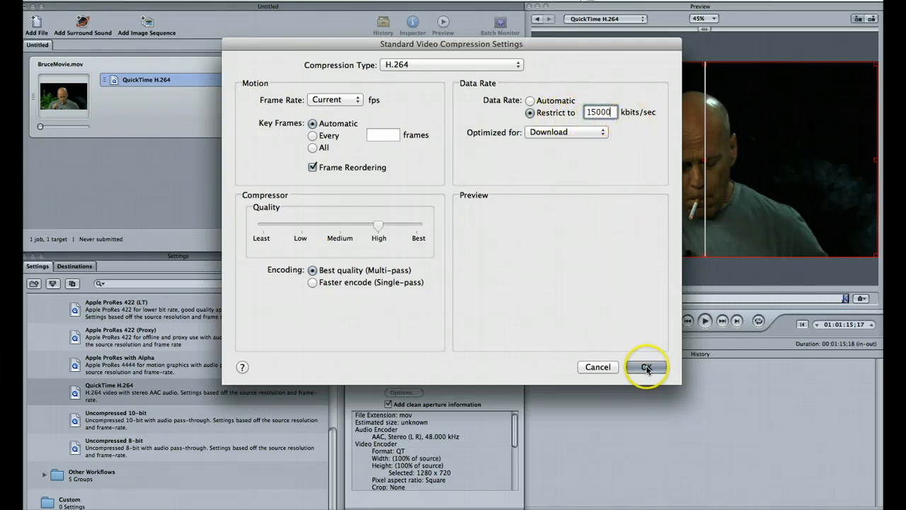
left_click(646, 367)
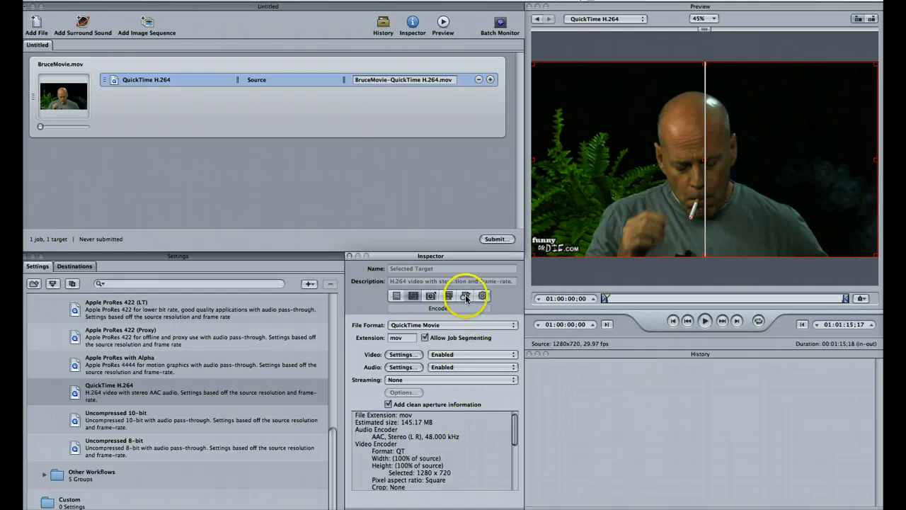
- Review the Filters, Frame Controls and Actions settings, ending on the Geometry settings at 1280×720
left_click(465, 296)
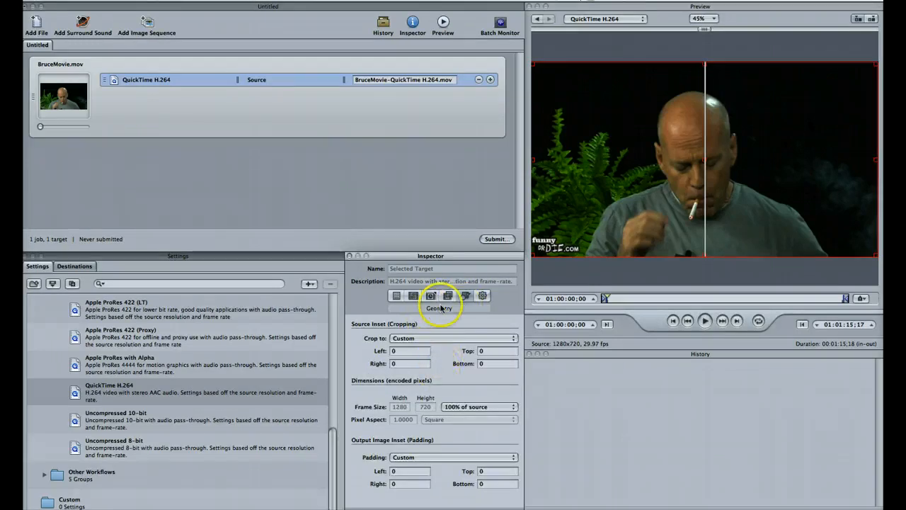
left_click(414, 296)
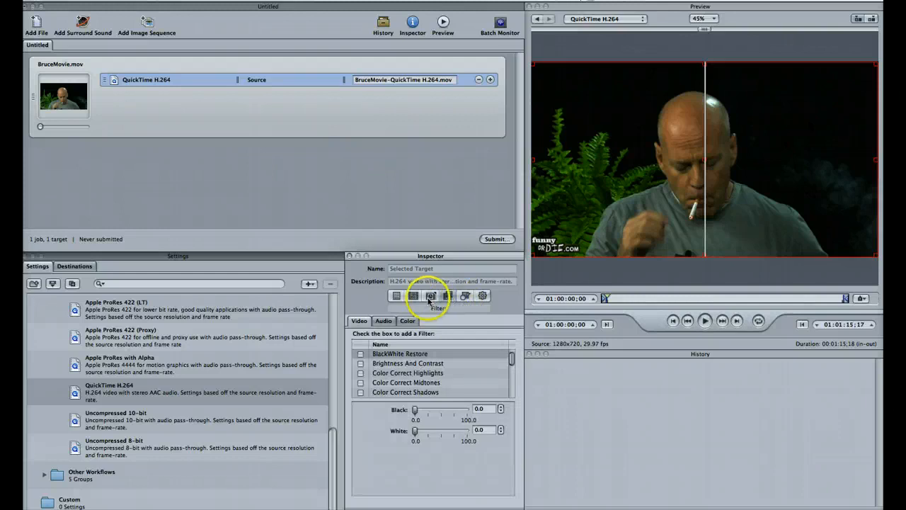
left_click(481, 296)
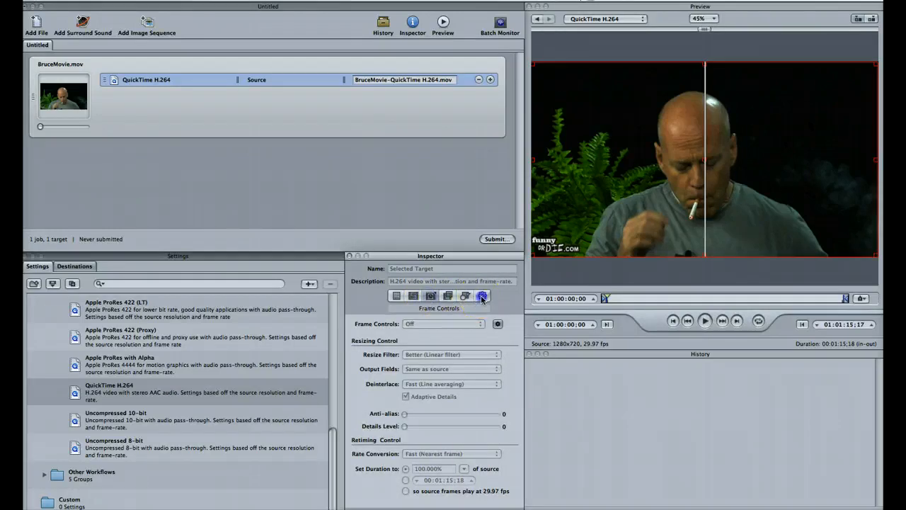
left_click(465, 296)
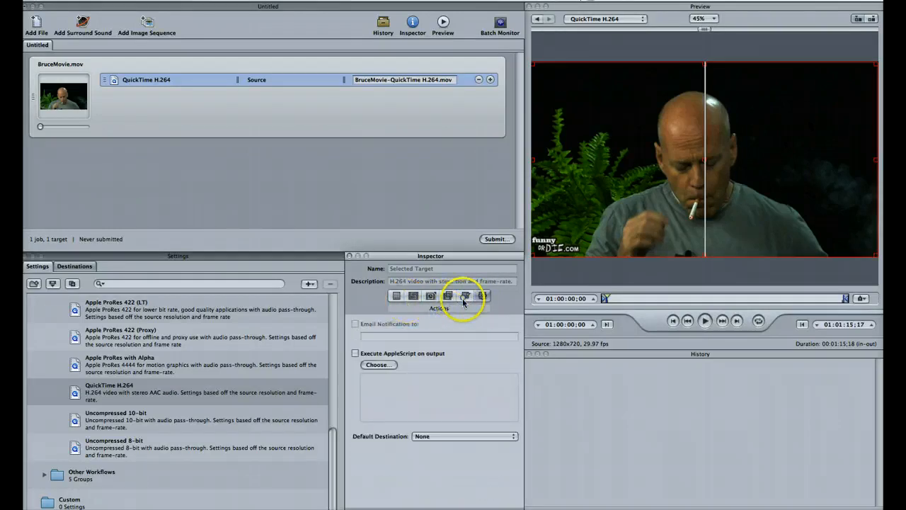
left_click(464, 296)
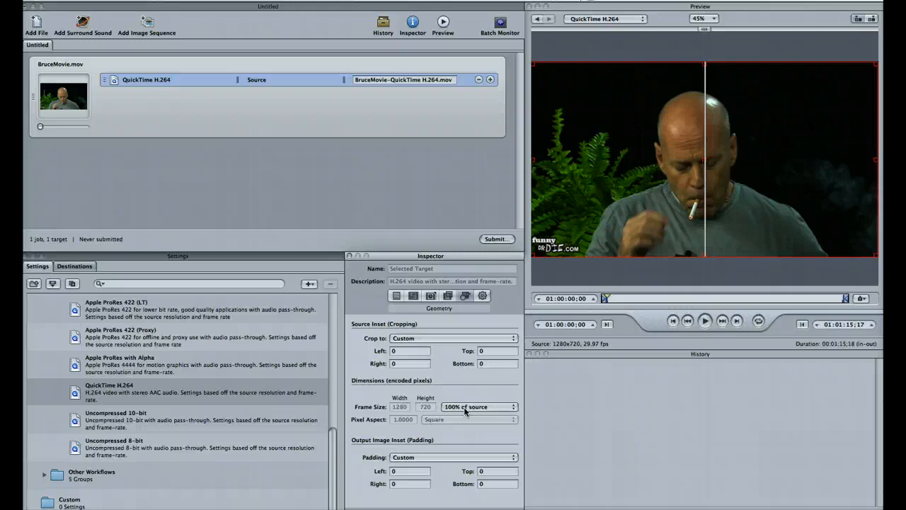
- Try a 720x480 frame size, set padding to preserve source aspect ratio, and return to 100% of source
left_click(478, 406)
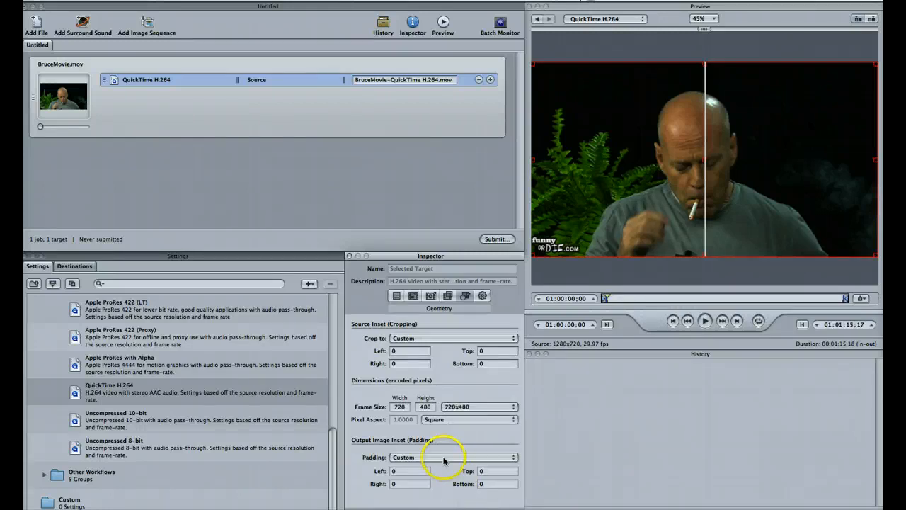
left_click(453, 456)
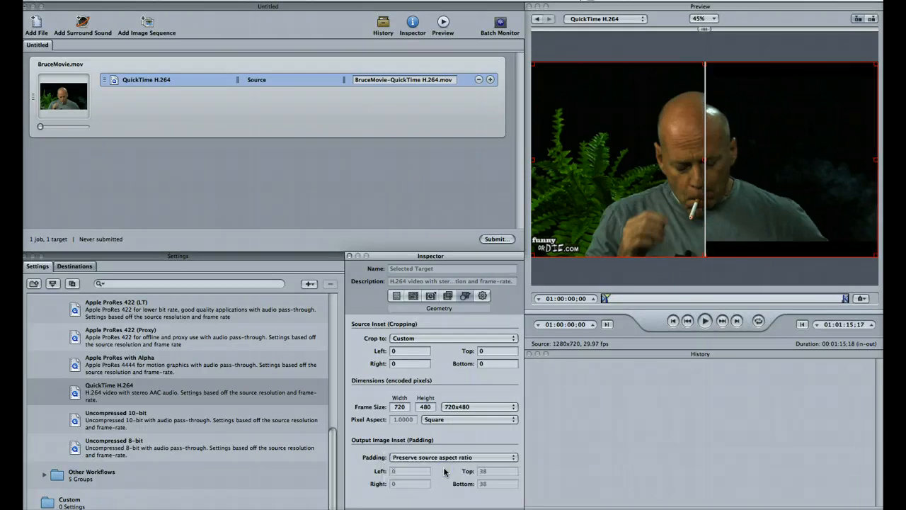
mouse_move(770, 145)
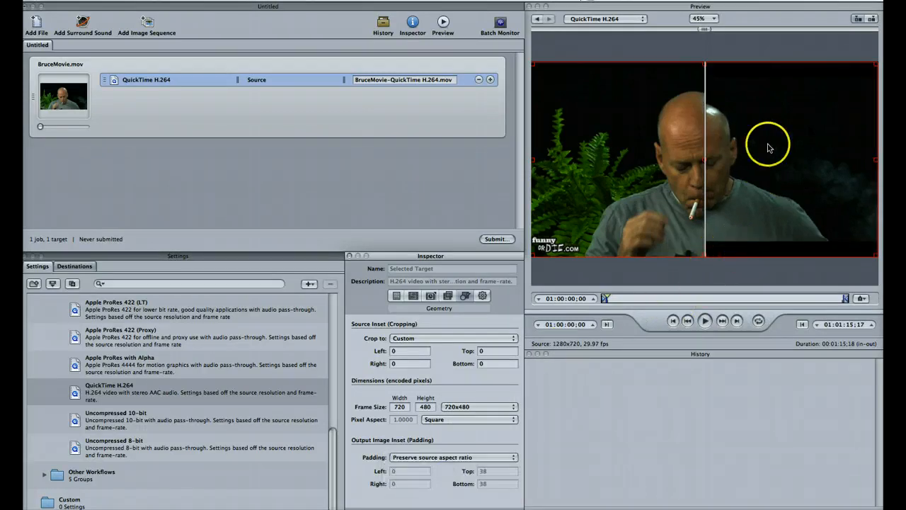
mouse_move(705, 238)
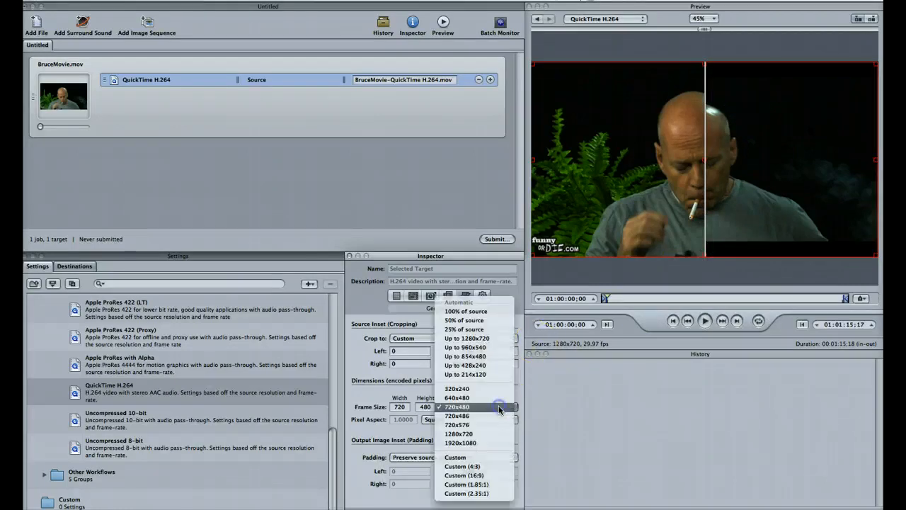
left_click(396, 296)
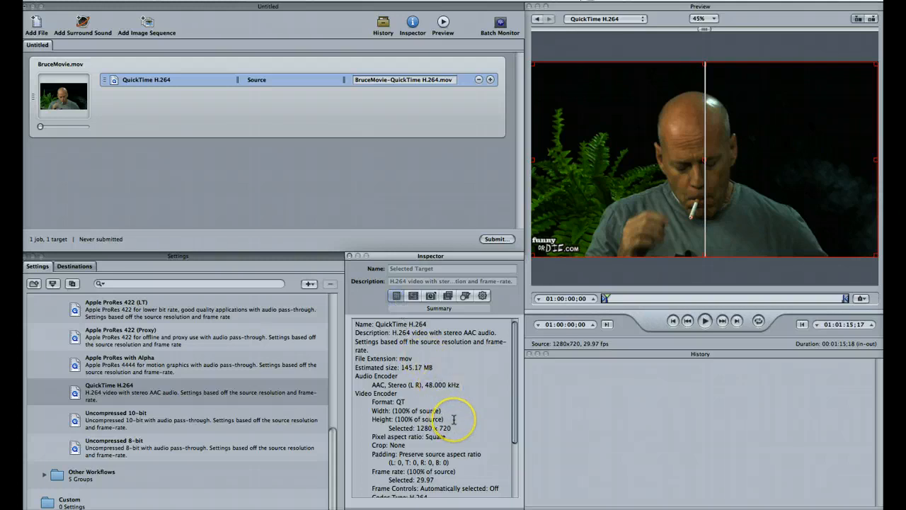
scroll("down", 3)
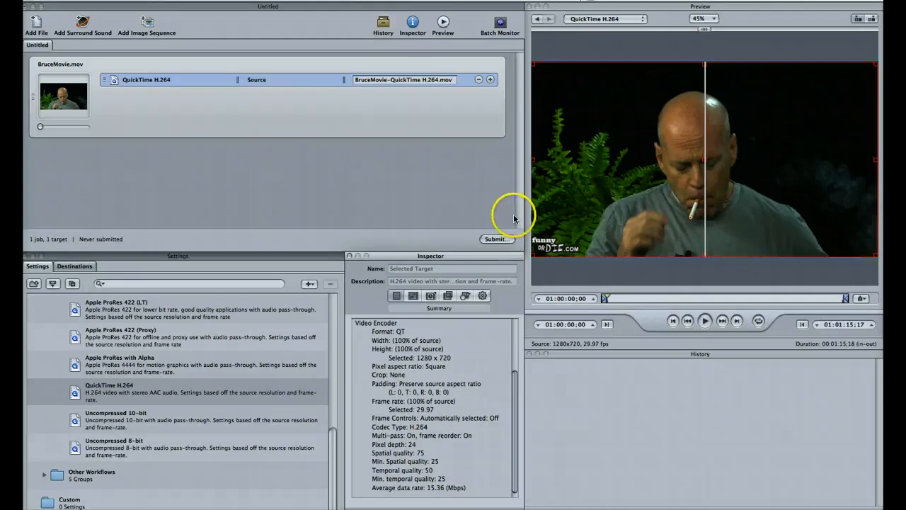
mouse_move(489, 359)
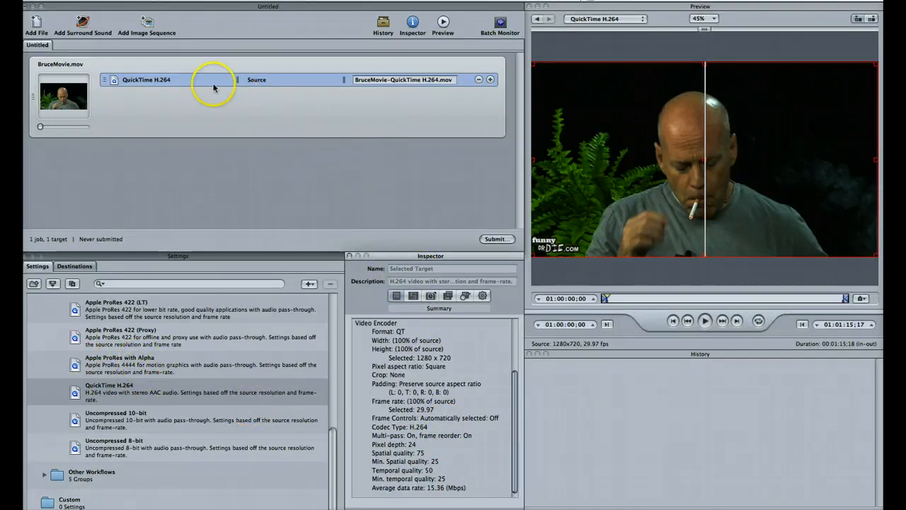
mouse_move(361, 88)
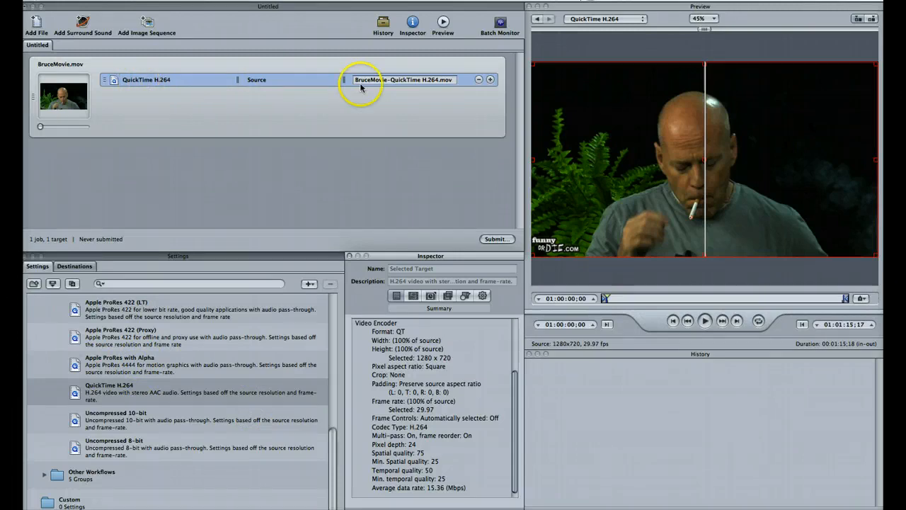
mouse_move(340, 150)
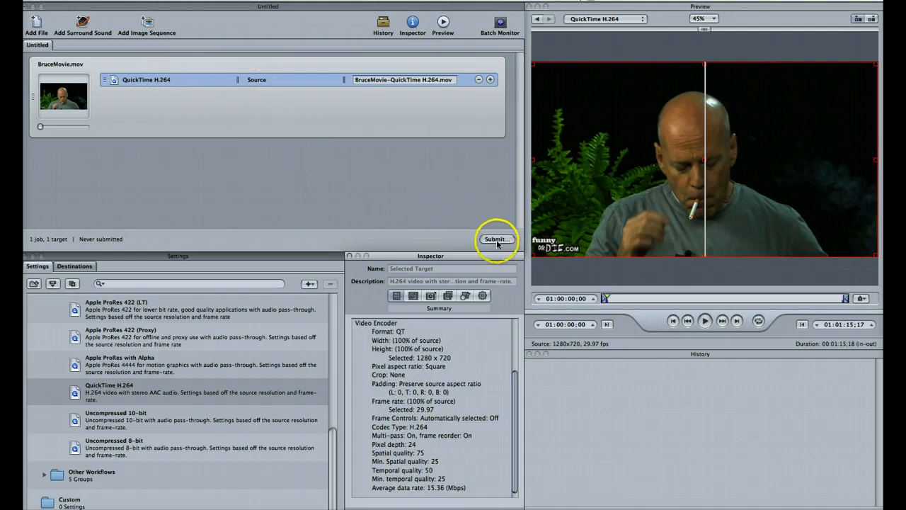
- Submit the BruceMovie batch to This Computer at High priority
left_click(497, 238)
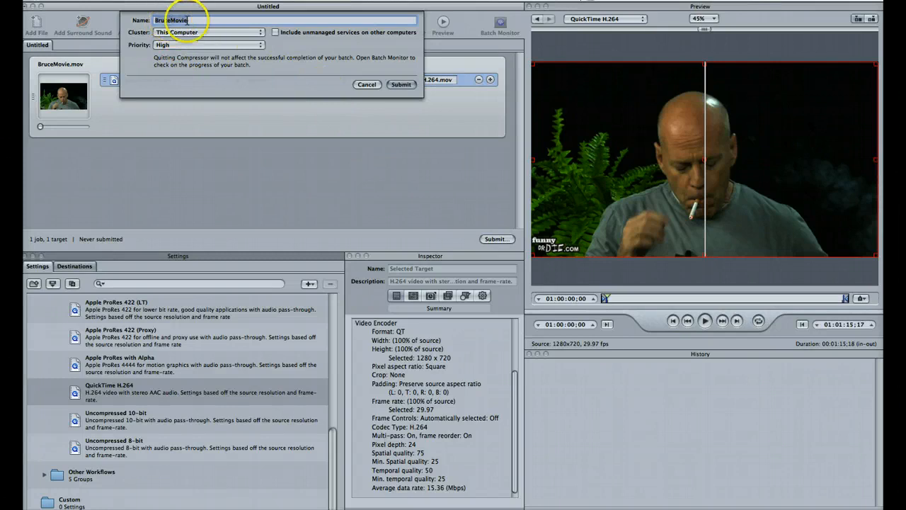
left_click(187, 19)
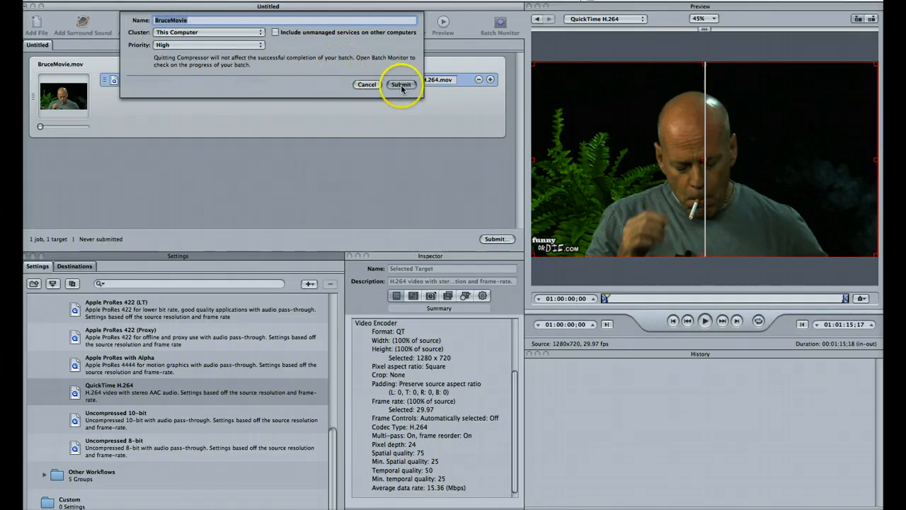
left_click(403, 84)
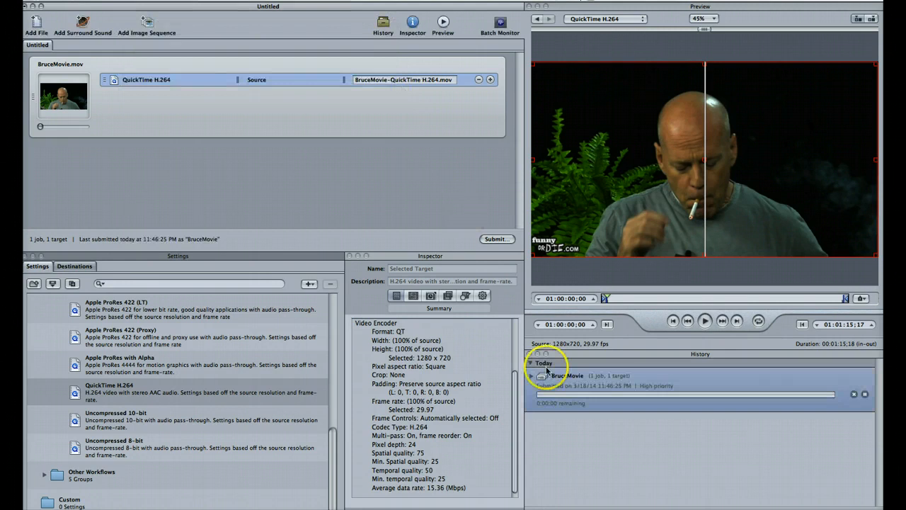
mouse_move(645, 403)
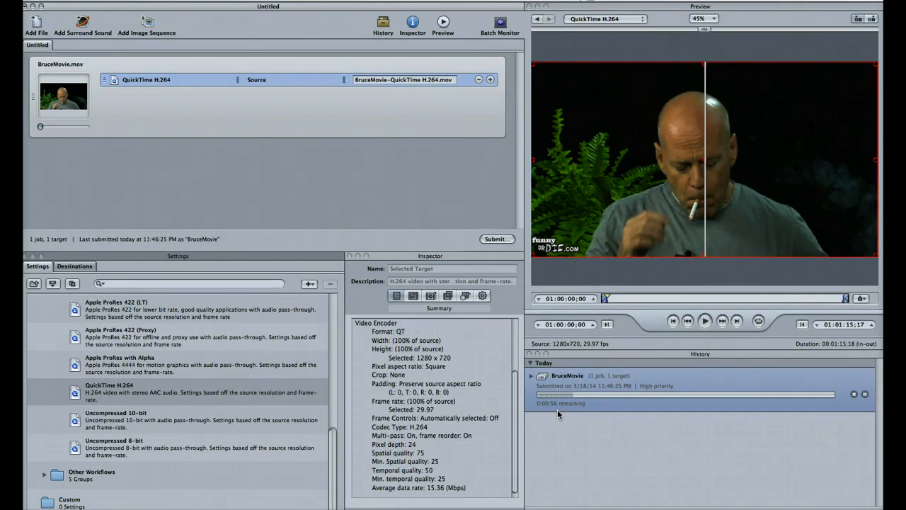
mouse_move(563, 410)
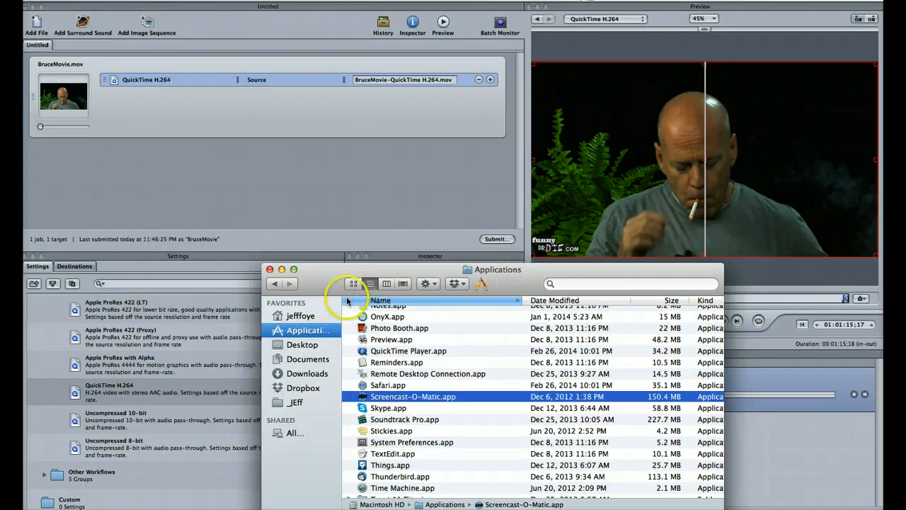
- In column view, browse Documents > SP14VideoArt > FCPDemo to find BruceMovie-QuickTime H.264.mov
left_click(308, 359)
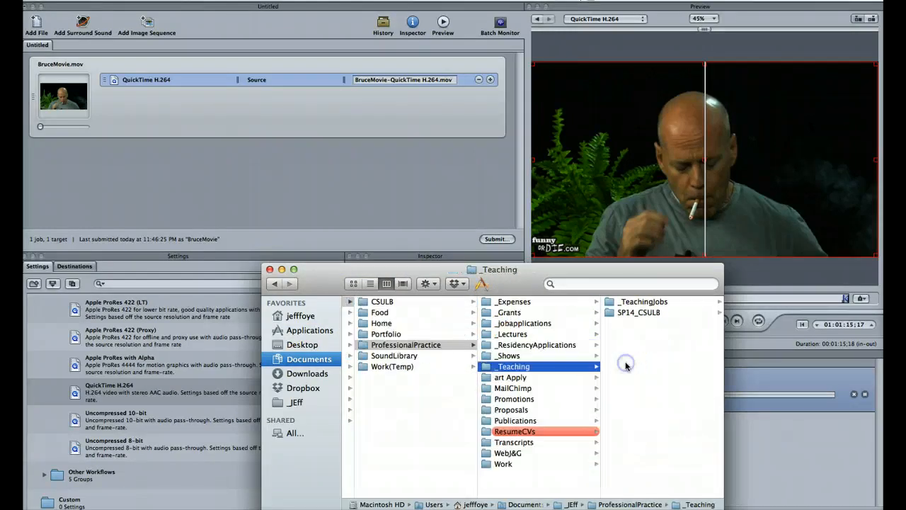
left_click(637, 313)
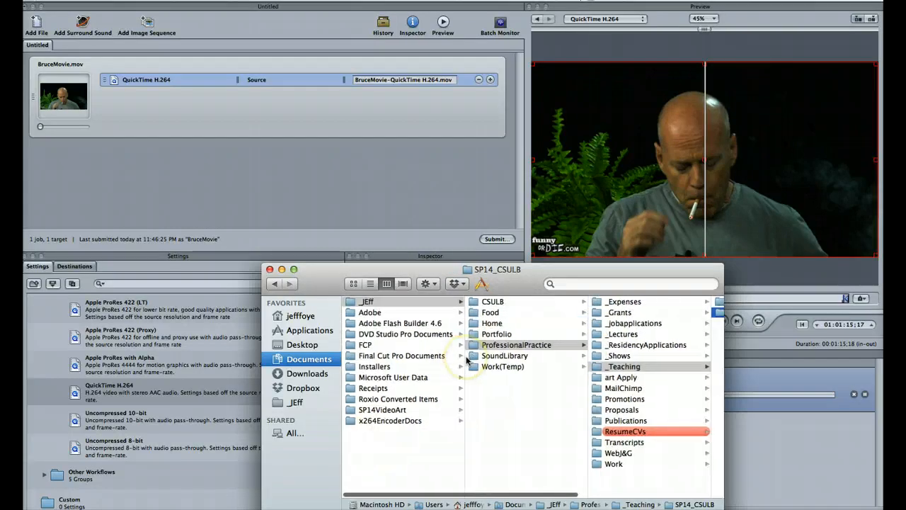
left_click(383, 409)
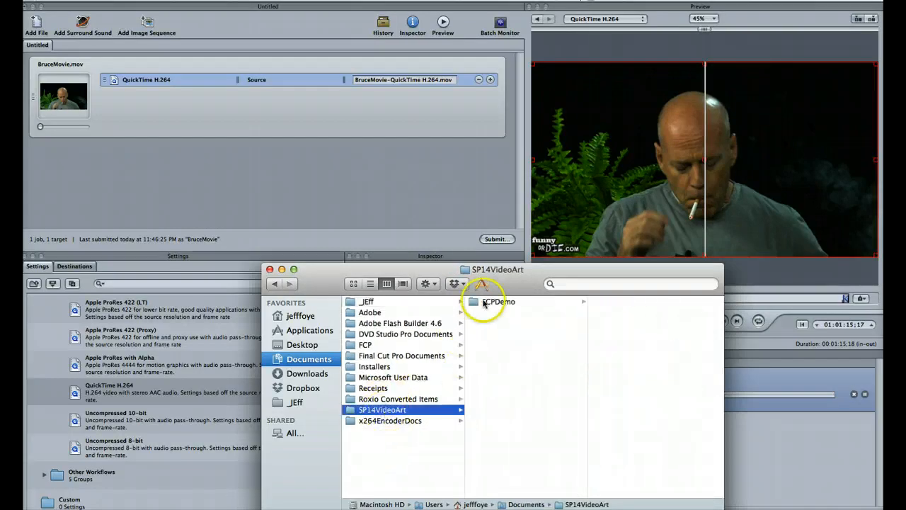
left_click(499, 300)
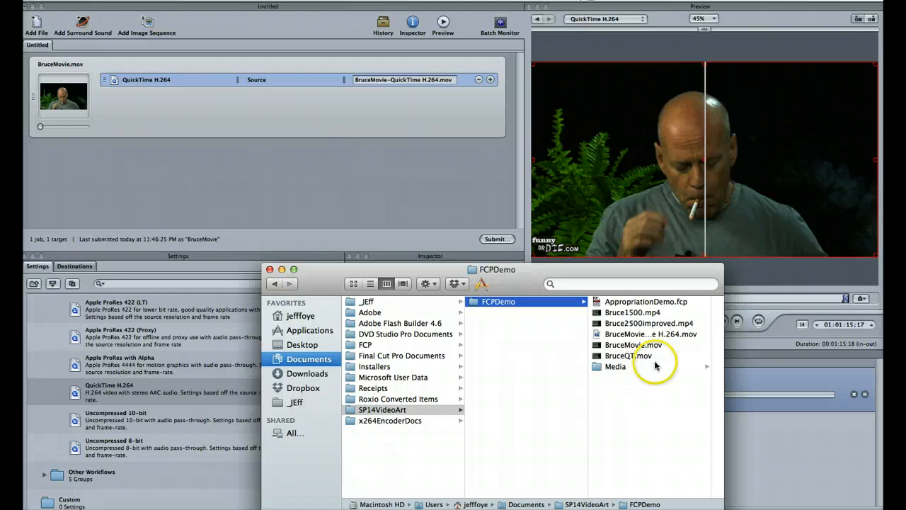